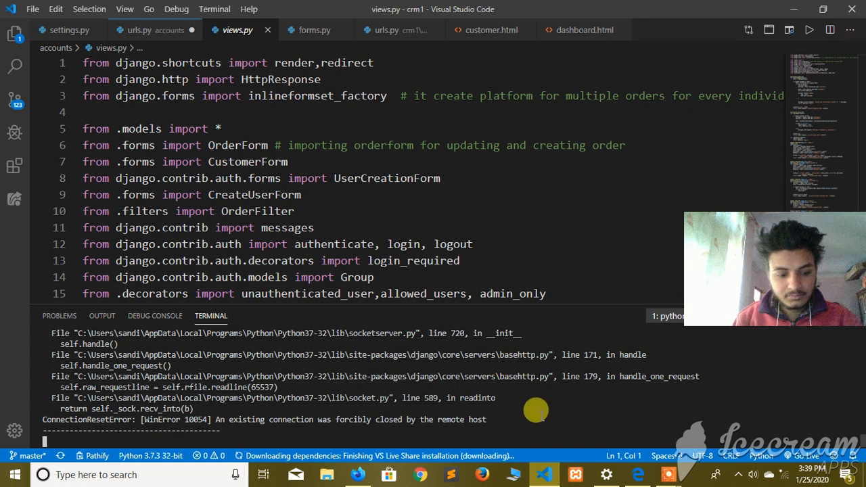
Clear the terminal's old error output before restarting the Django server.
{"action": "type", "text": "clear"}
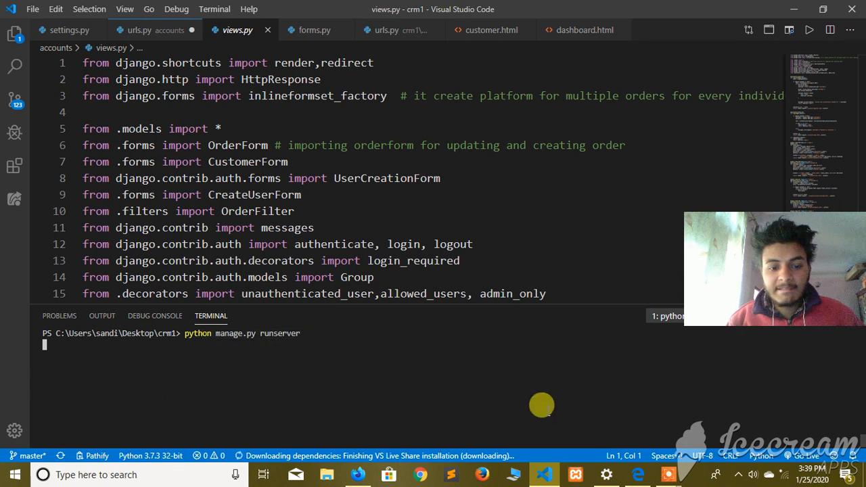
{"action": "mouse_move", "coordinate": [635, 473]}
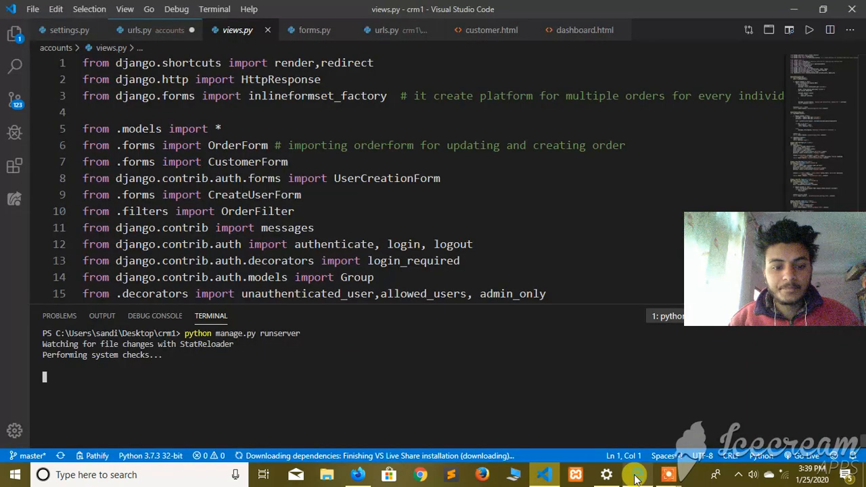
Log into Django admin with the username and password to reach site administration.
{"action": "left_click", "coordinate": [636, 473]}
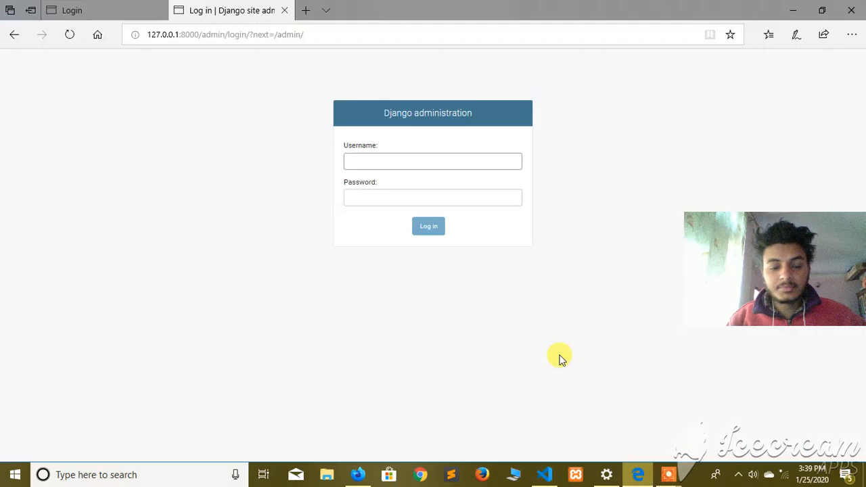
{"action": "type", "text": "sandi"}
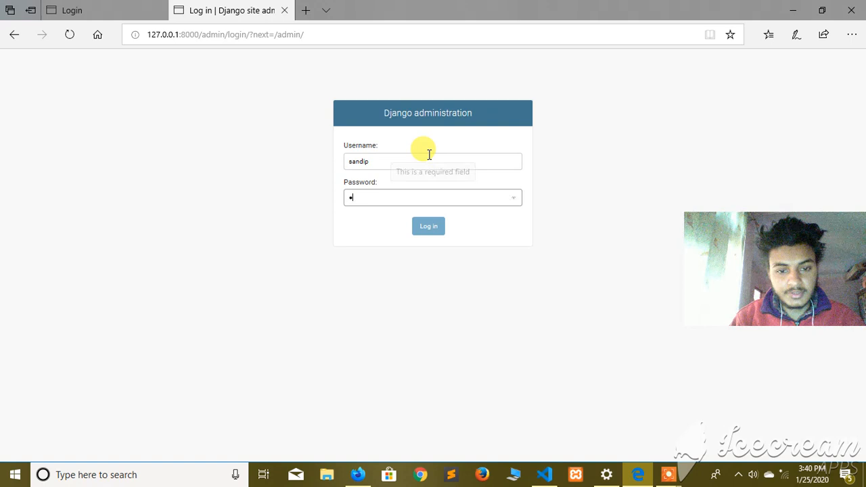
{"action": "type", "text": "password"}
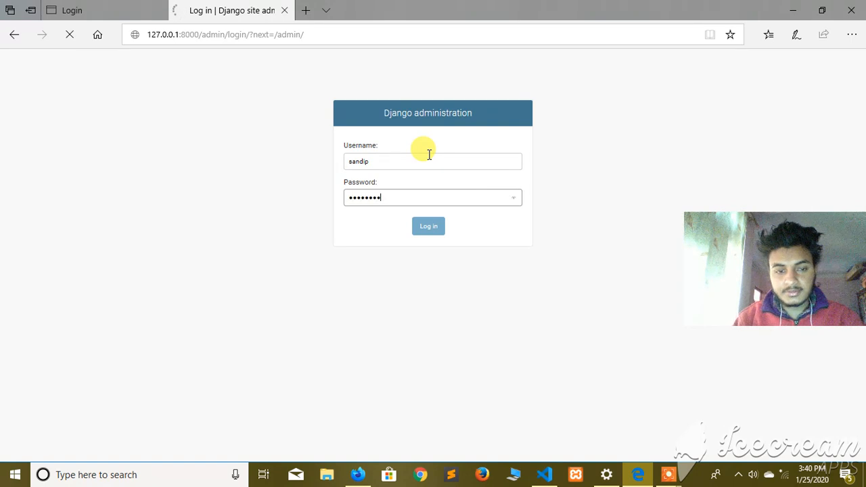
{"action": "left_click", "coordinate": [427, 226]}
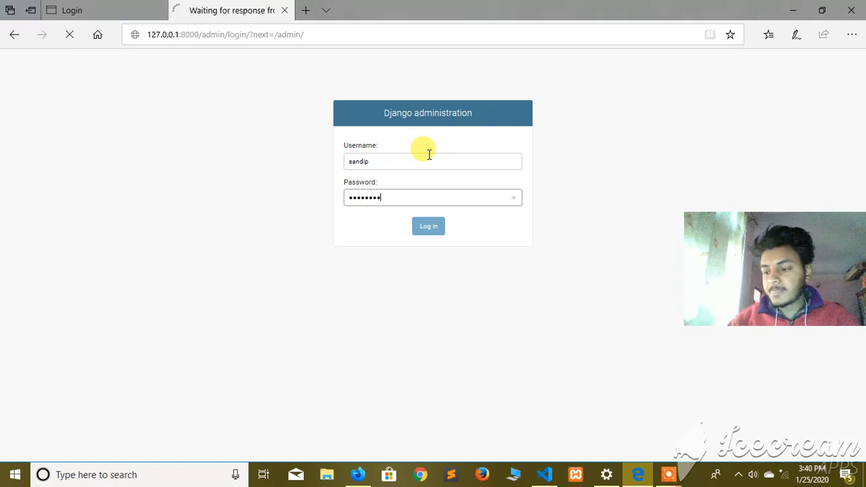
{"action": "left_click", "coordinate": [427, 225]}
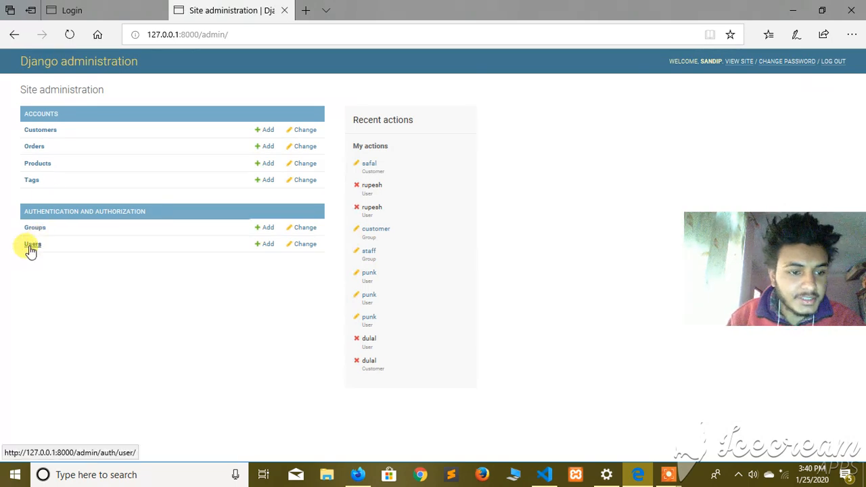
{"action": "left_click", "coordinate": [32, 243]}
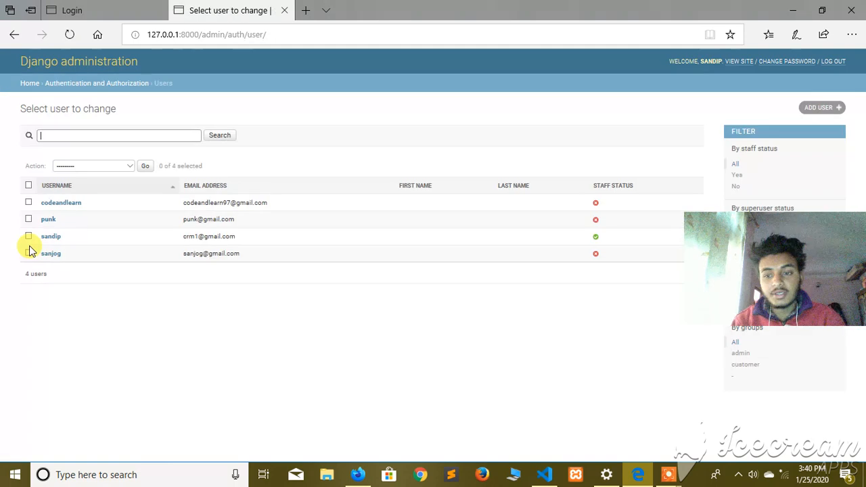
{"action": "mouse_move", "coordinate": [56, 165]}
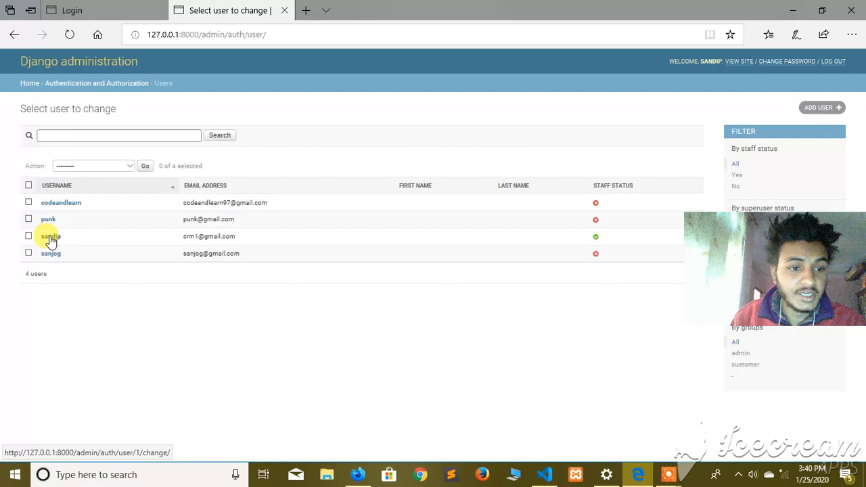
{"action": "mouse_move", "coordinate": [61, 202]}
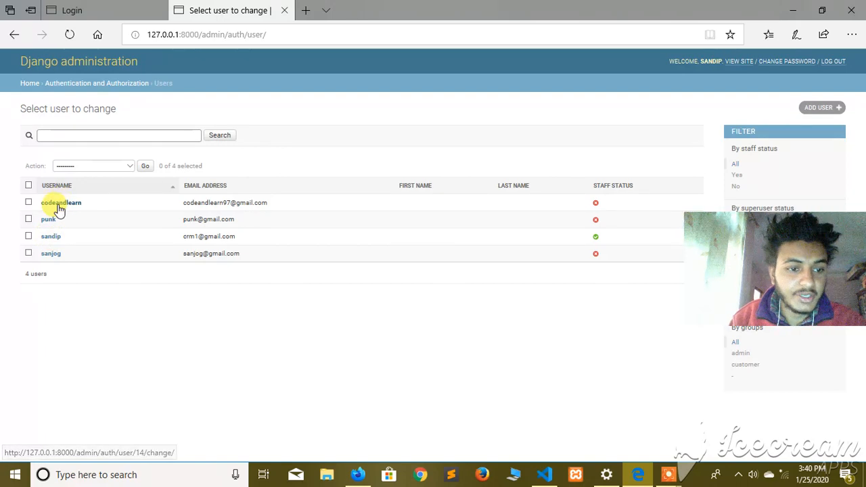
{"action": "mouse_move", "coordinate": [49, 219]}
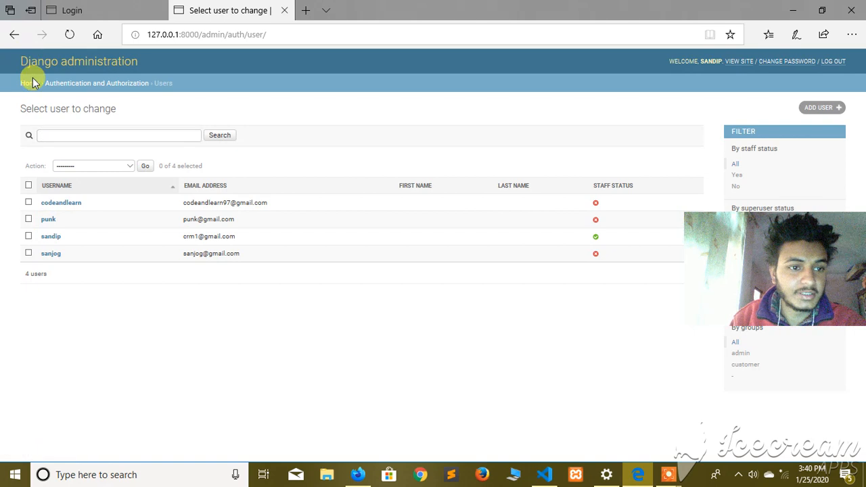
{"action": "left_click", "coordinate": [27, 82]}
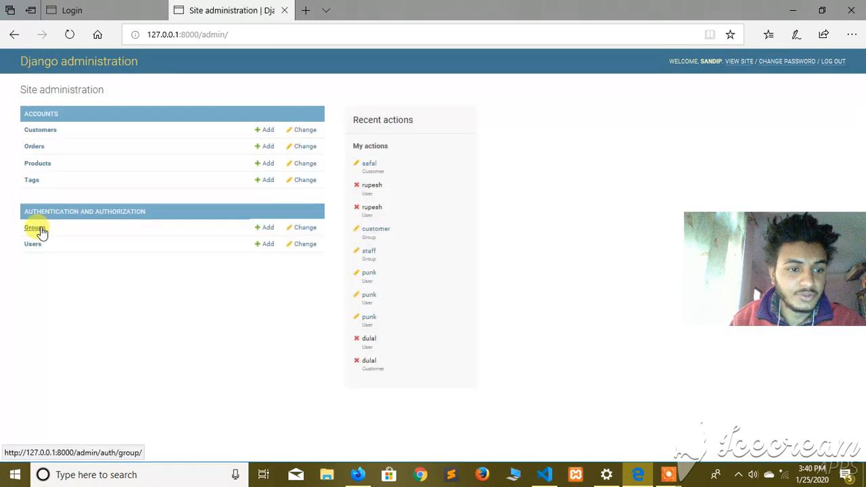
{"action": "left_click", "coordinate": [35, 227]}
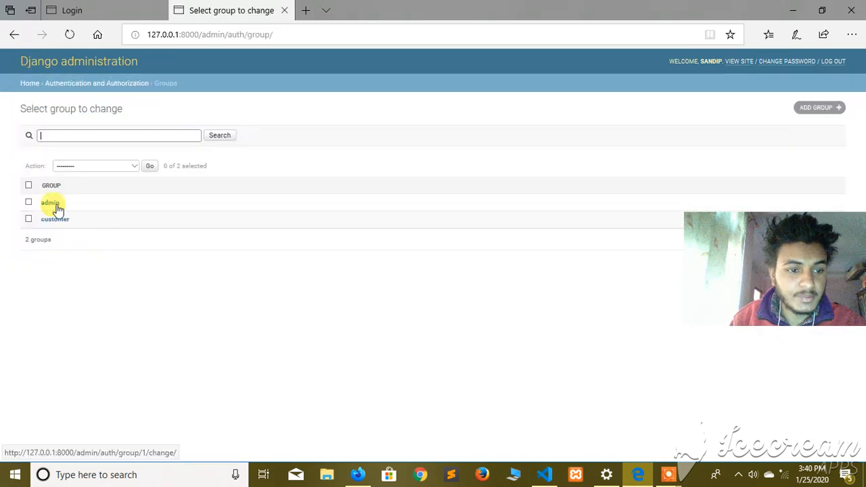
{"action": "mouse_move", "coordinate": [54, 220]}
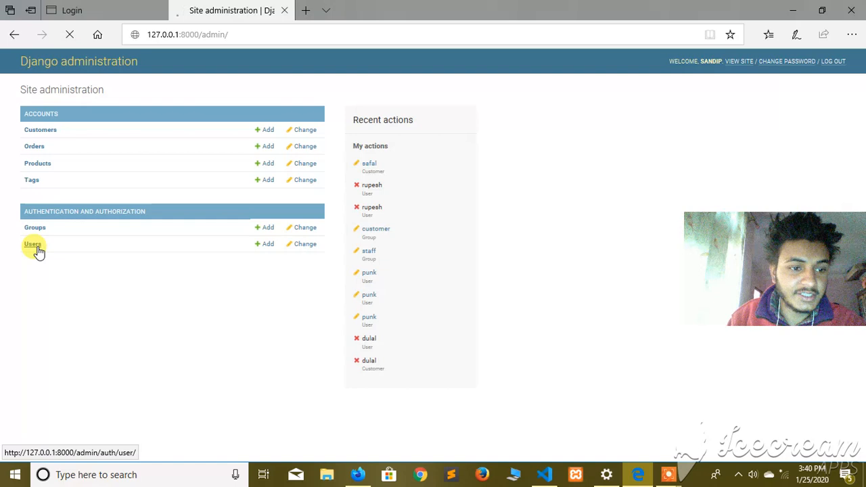
{"action": "left_click", "coordinate": [33, 243]}
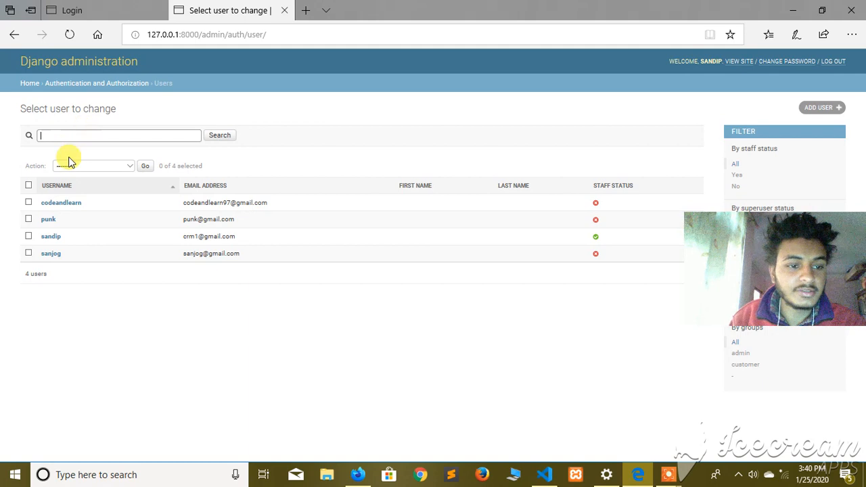
{"action": "left_click", "coordinate": [29, 82]}
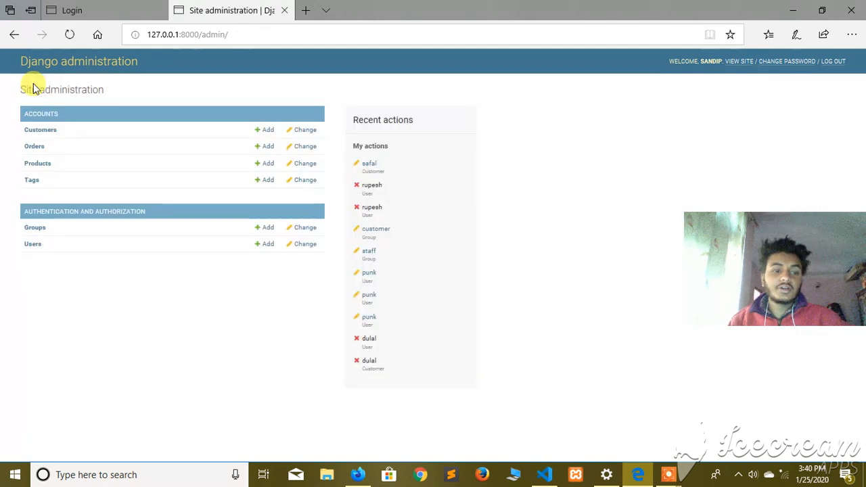
{"action": "mouse_move", "coordinate": [40, 129]}
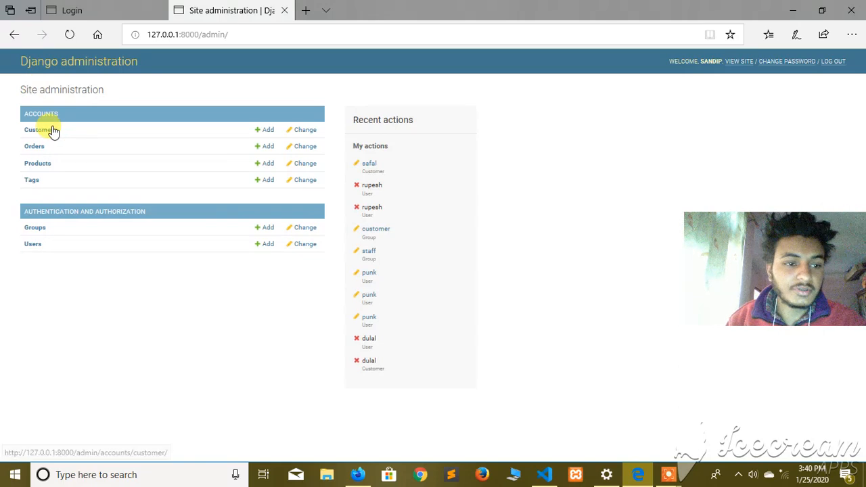
Review the first customer's record in the admin Customers list, then return home.
{"action": "left_click", "coordinate": [35, 130]}
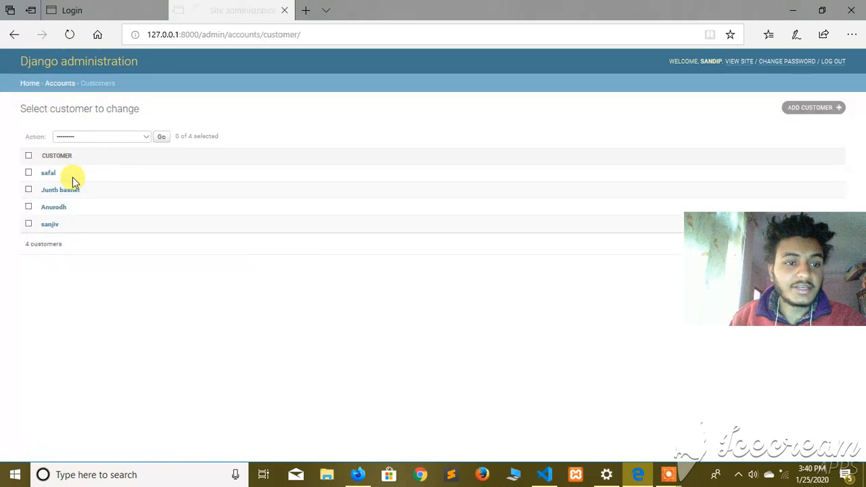
{"action": "left_click", "coordinate": [49, 173]}
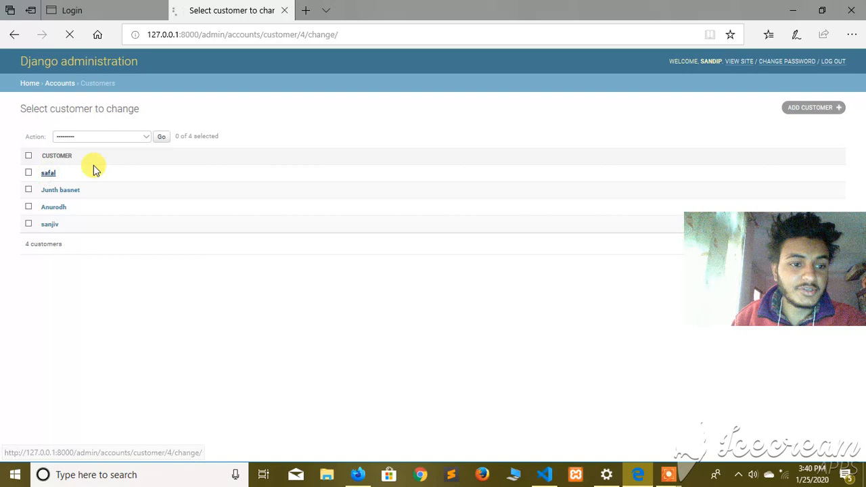
{"action": "left_click", "coordinate": [49, 174]}
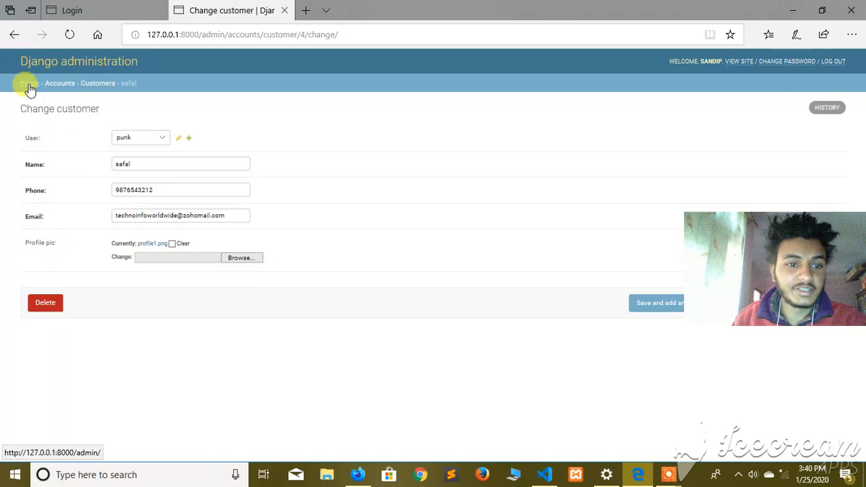
{"action": "left_click", "coordinate": [27, 82]}
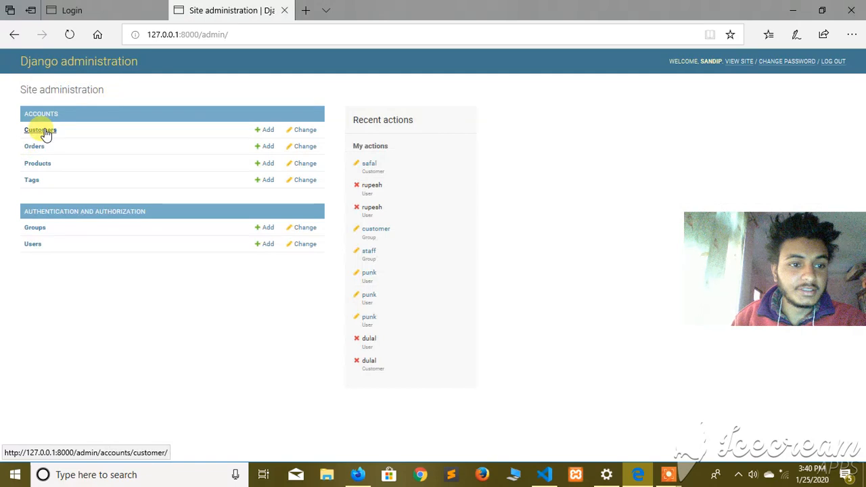
Review the second customer's record, then bring up the CRM dashboard in another tab.
{"action": "left_click", "coordinate": [40, 130]}
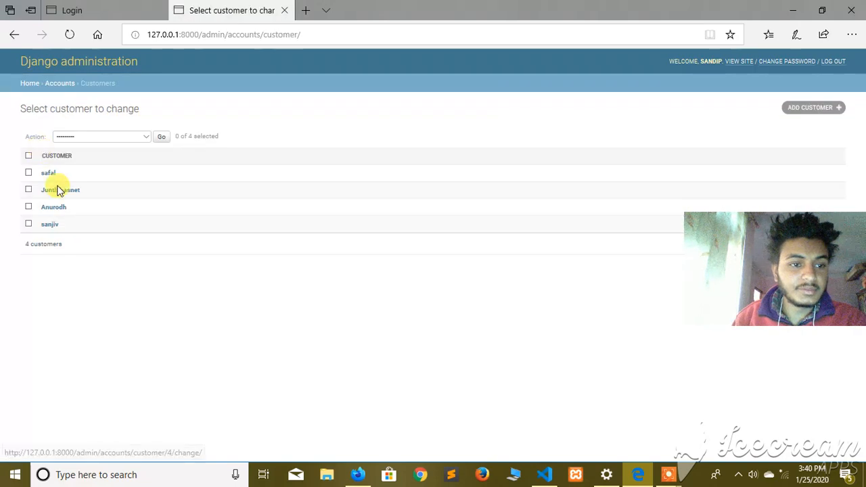
{"action": "left_click", "coordinate": [59, 189]}
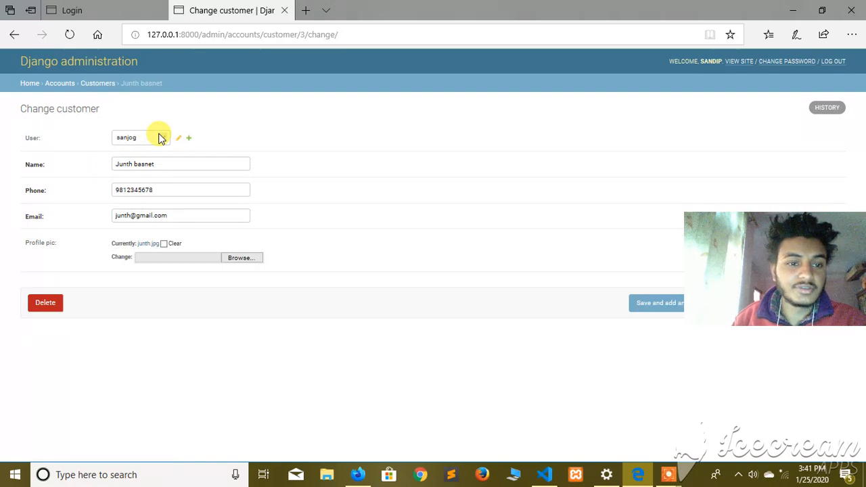
{"action": "left_click", "coordinate": [306, 11]}
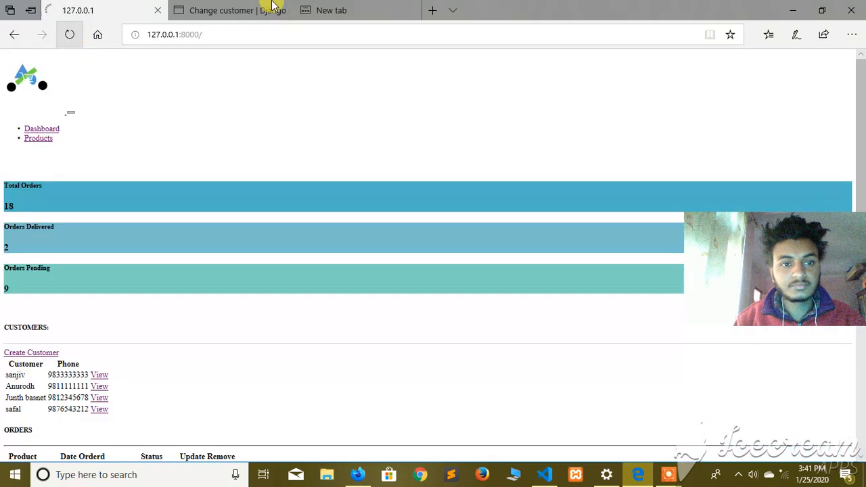
Log out of the CRM dashboard and glance at the Sign Up form before returning to Login.
{"action": "left_click", "coordinate": [346, 35]}
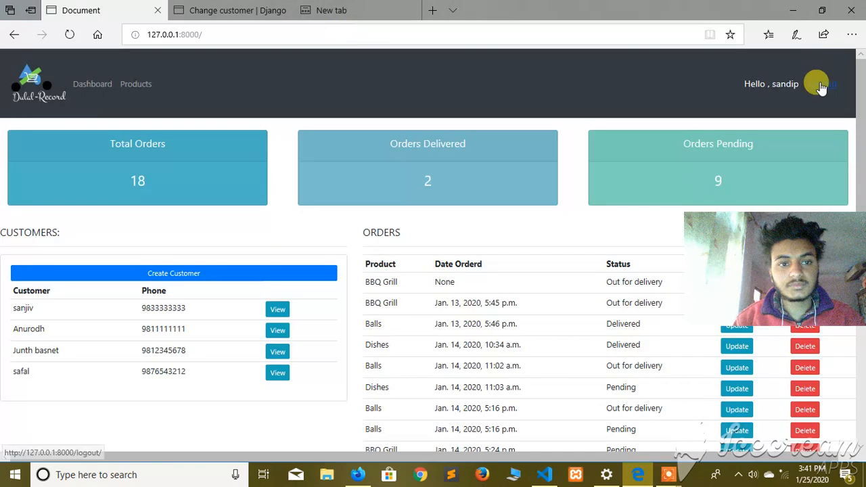
{"action": "left_click", "coordinate": [817, 84]}
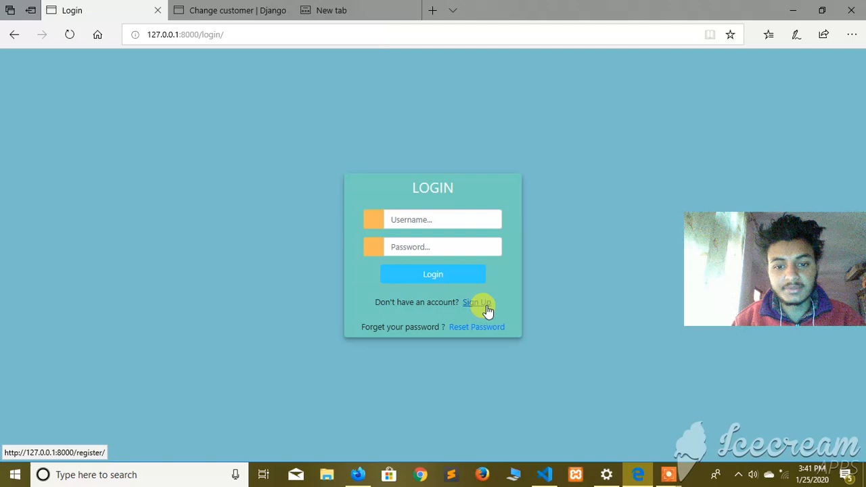
{"action": "left_click", "coordinate": [476, 302]}
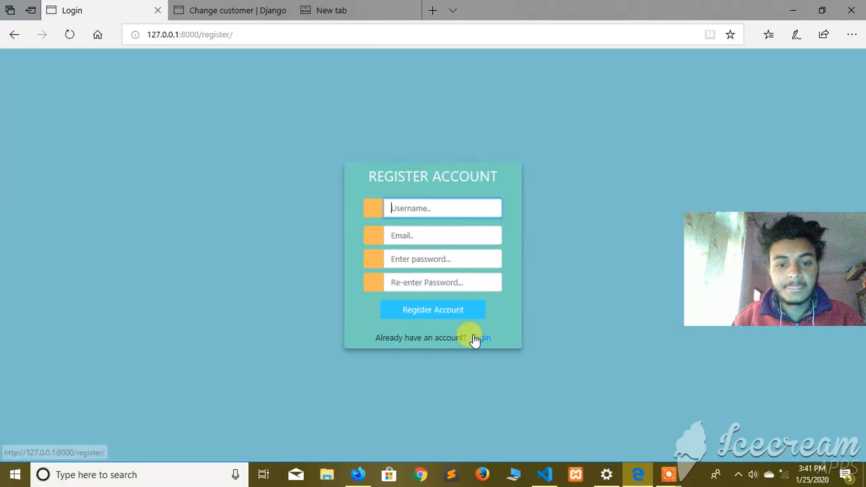
{"action": "left_click", "coordinate": [482, 338]}
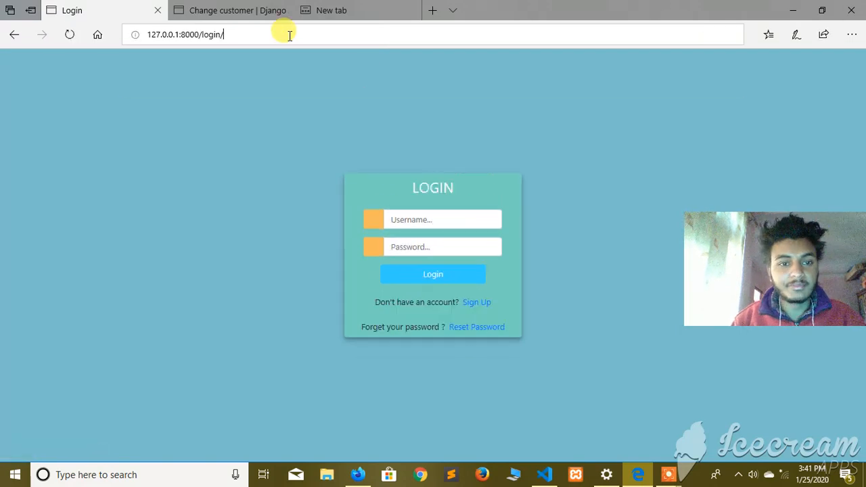
Check the login URL and the admin customer tab, ending back on the login page.
{"action": "left_click", "coordinate": [182, 35]}
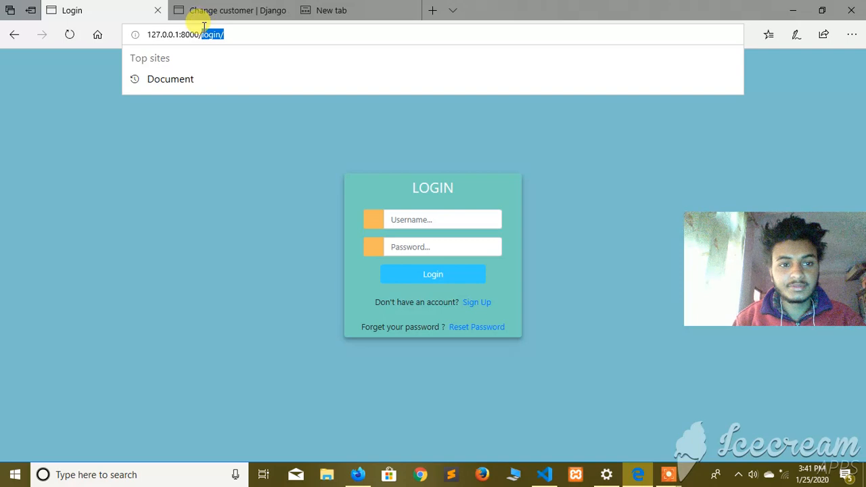
{"action": "left_click", "coordinate": [230, 11]}
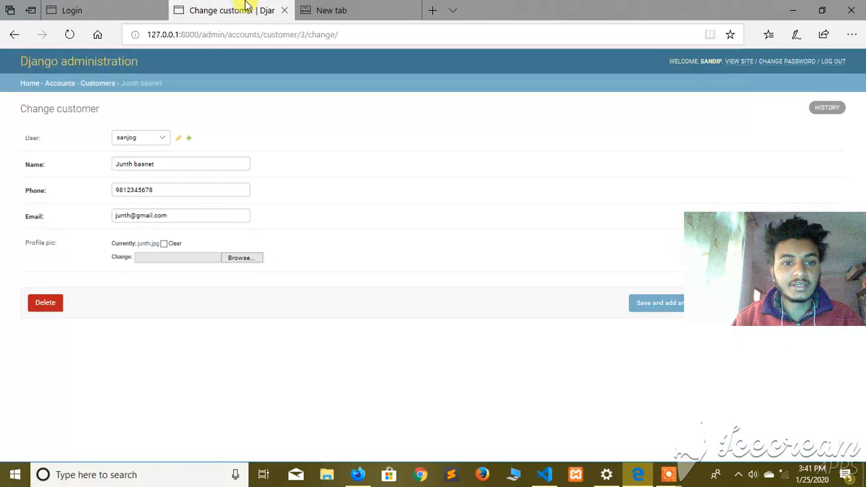
{"action": "left_click", "coordinate": [101, 11]}
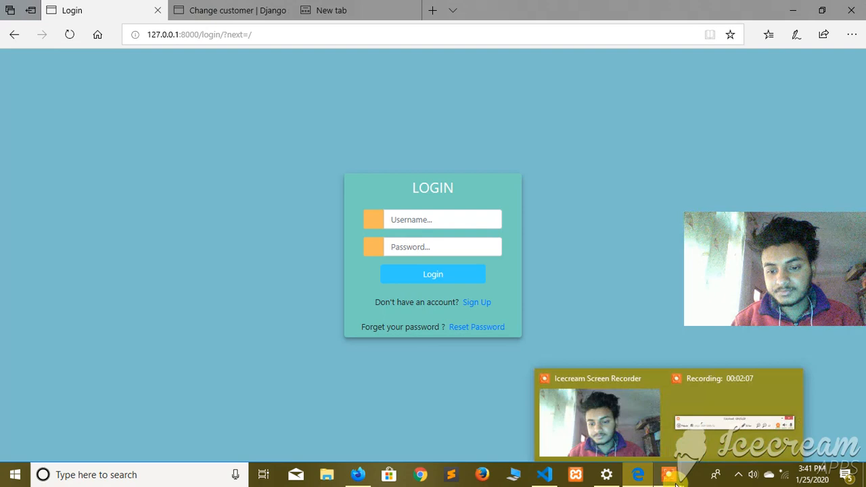
Log in as sandip, skim the dashboard orders table, and view sanjiv's customer page.
{"action": "type", "text": "sandip"}
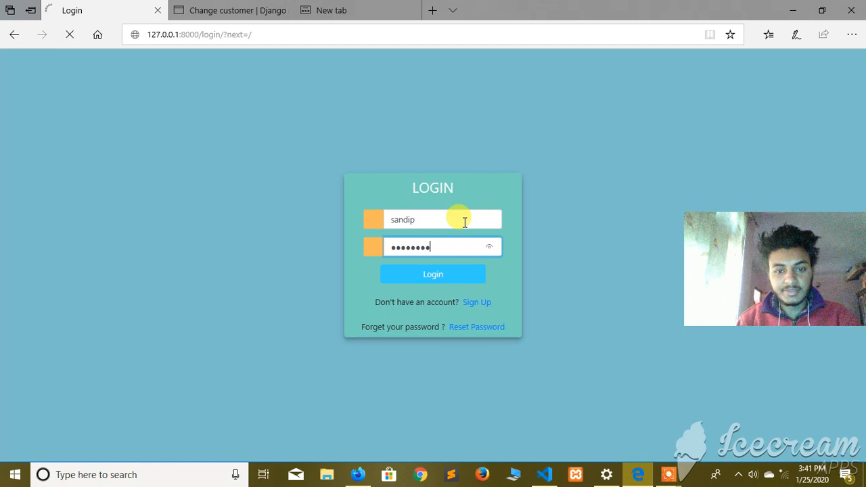
{"action": "left_click", "coordinate": [432, 273]}
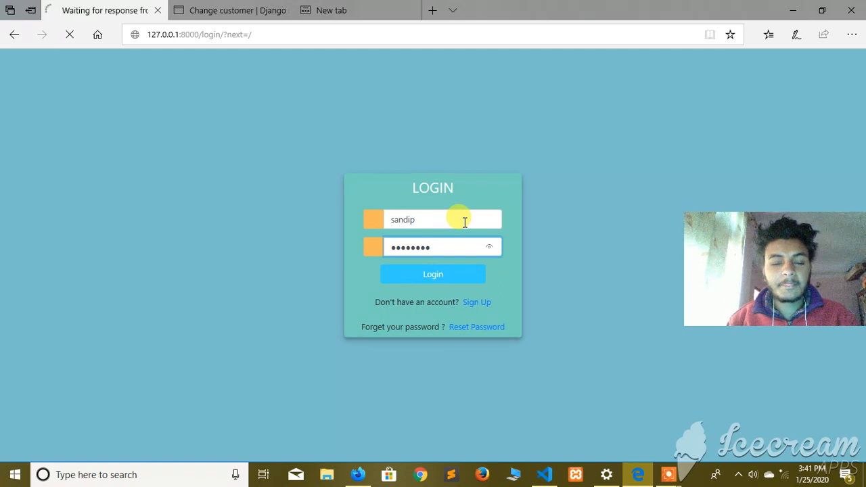
{"action": "left_click", "coordinate": [432, 273]}
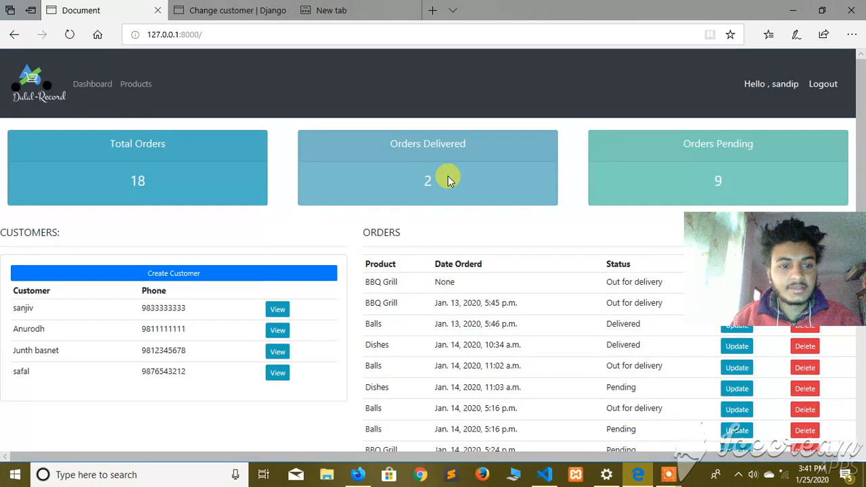
{"action": "mouse_move", "coordinate": [76, 303]}
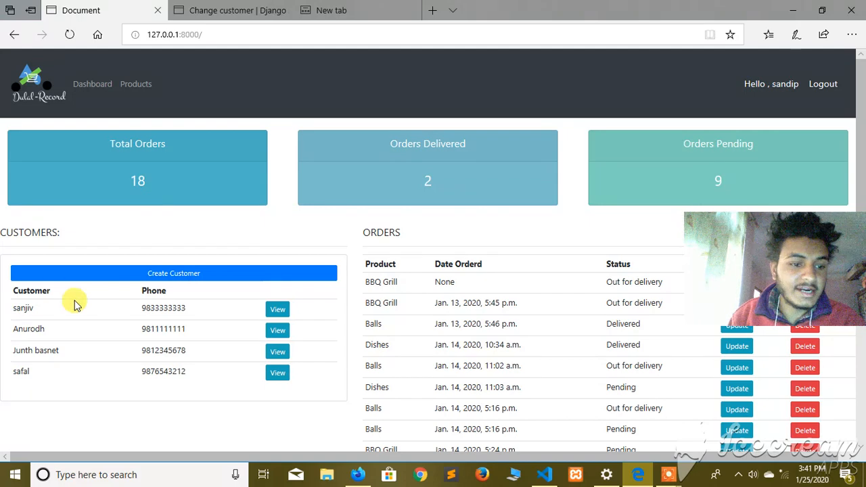
{"action": "mouse_move", "coordinate": [506, 286]}
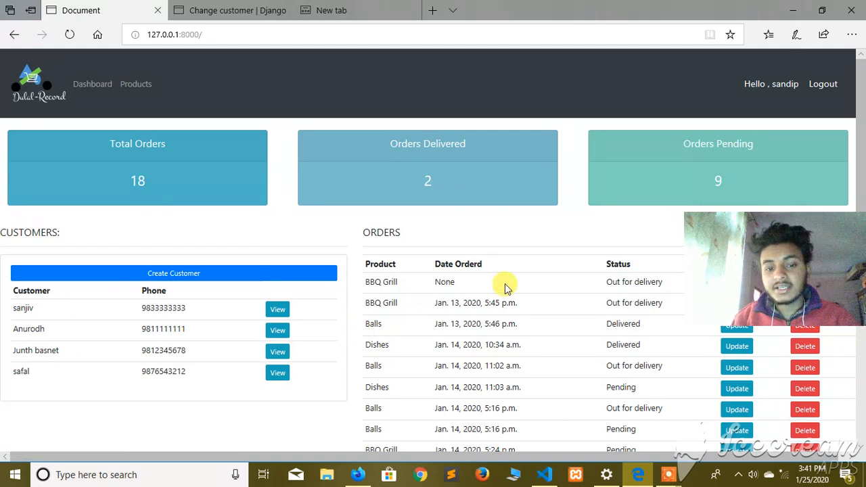
{"action": "scroll", "scroll_direction": "down", "scroll_amount": 3}
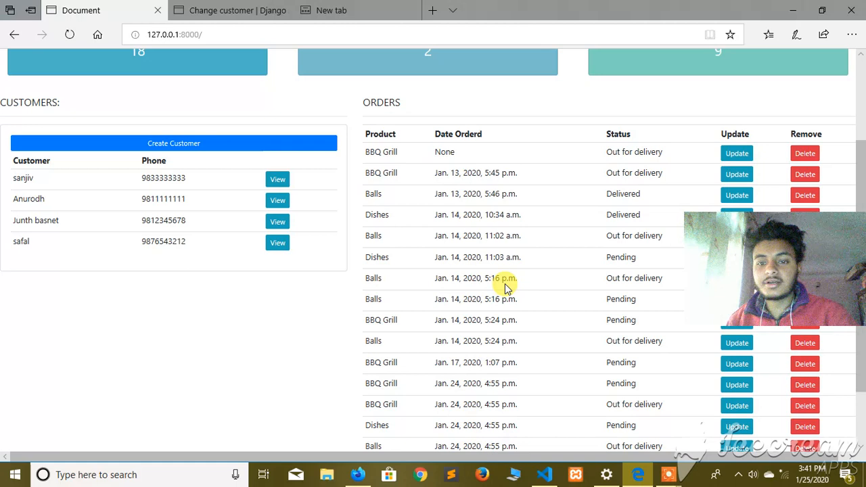
{"action": "scroll", "scroll_direction": "up", "scroll_amount": 3}
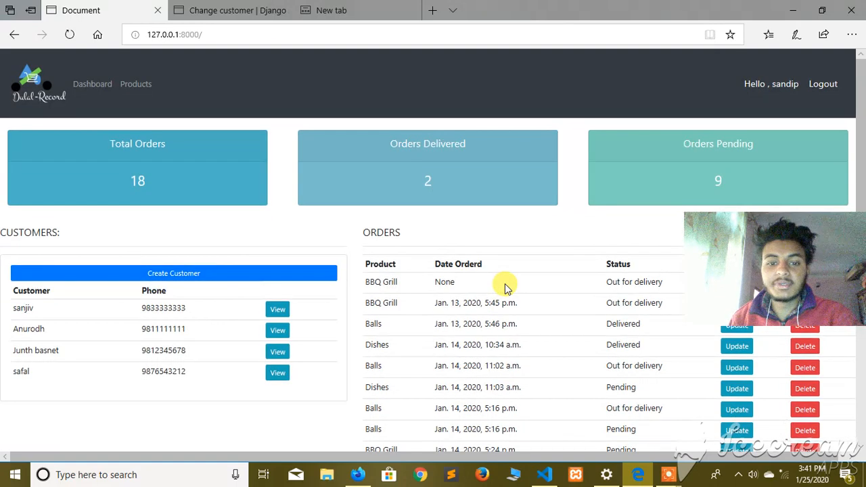
{"action": "mouse_move", "coordinate": [471, 195]}
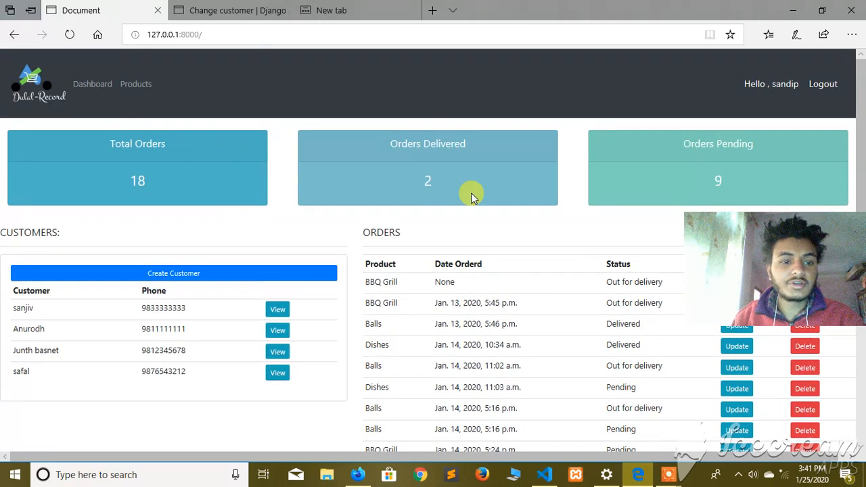
{"action": "mouse_move", "coordinate": [763, 182]}
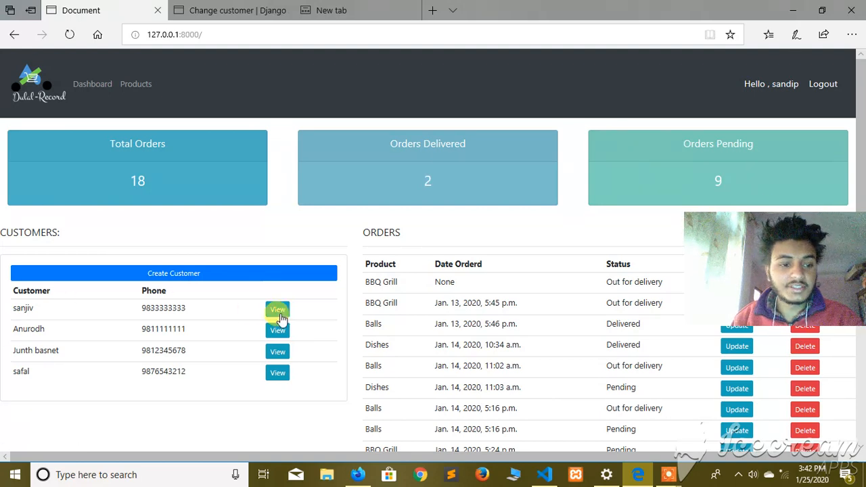
{"action": "left_click", "coordinate": [278, 310]}
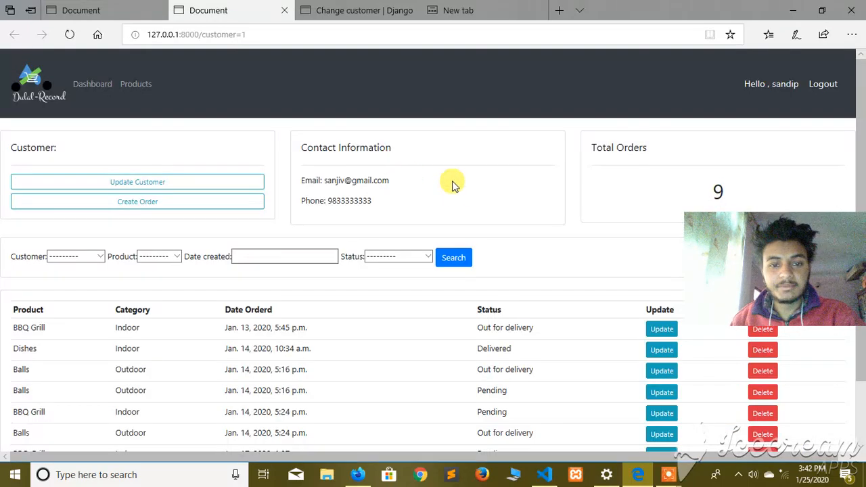
{"action": "mouse_move", "coordinate": [683, 246]}
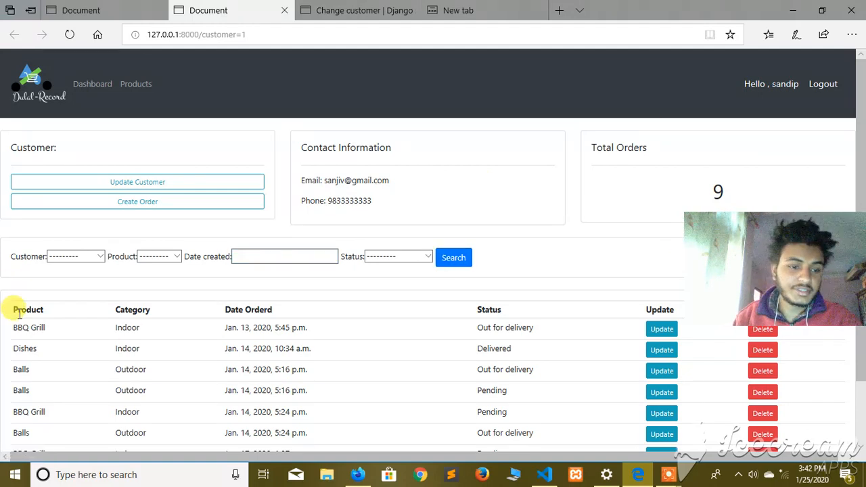
{"action": "mouse_move", "coordinate": [172, 347]}
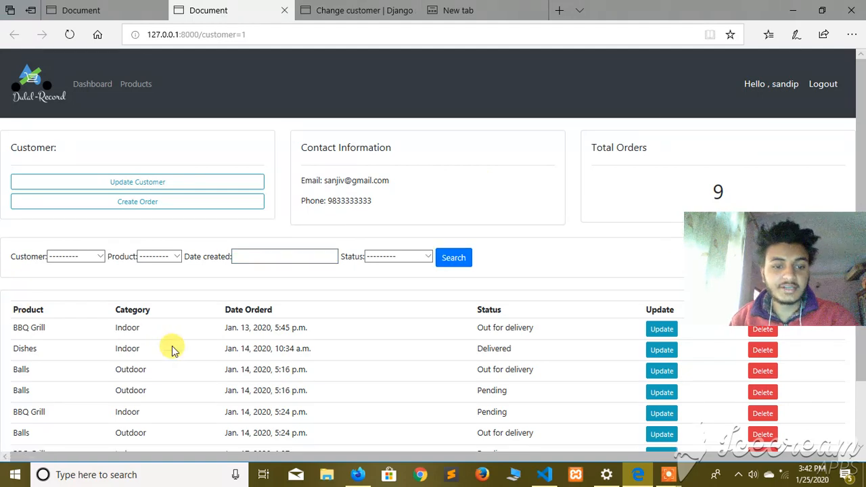
Filter sanjiv's orders to status Pending and product Balls, leaving one match.
{"action": "left_click", "coordinate": [397, 255]}
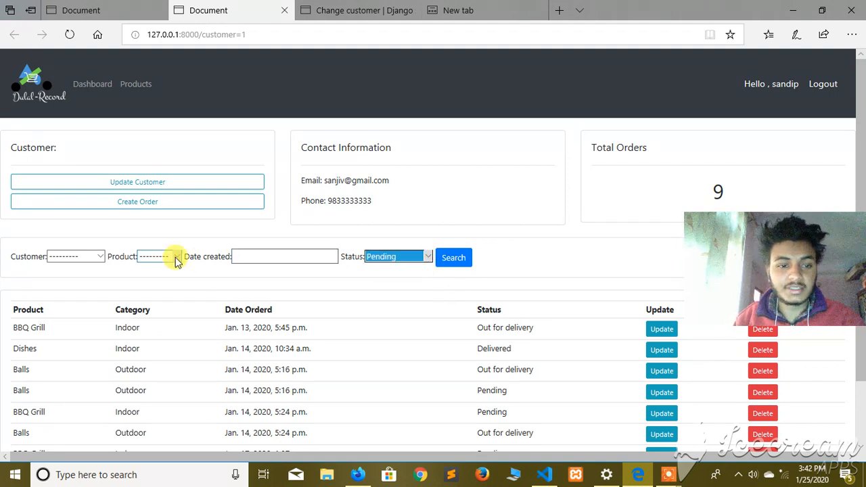
{"action": "left_click", "coordinate": [159, 255]}
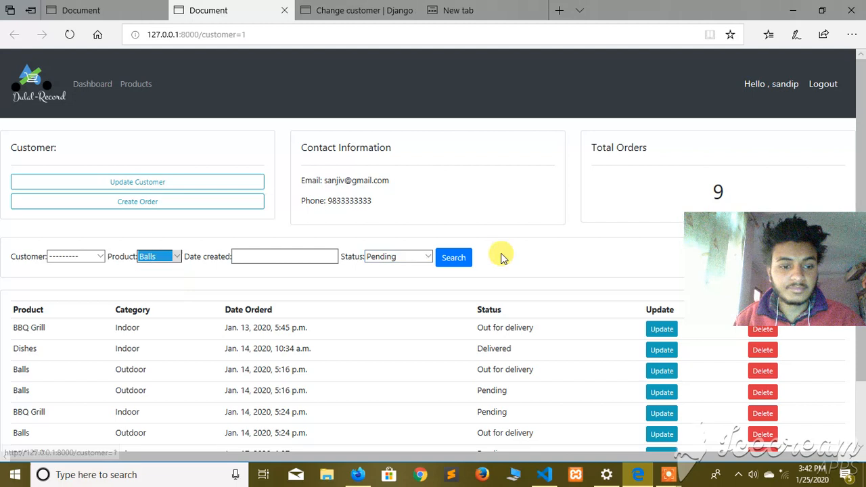
{"action": "left_click", "coordinate": [453, 257]}
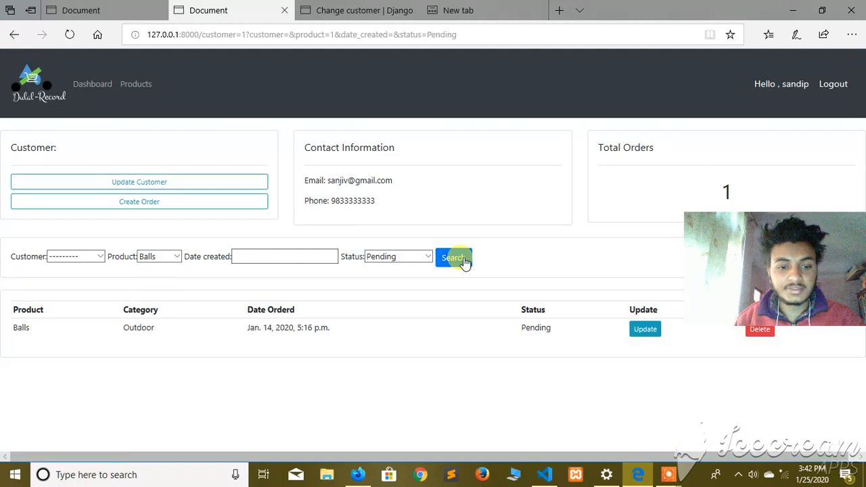
{"action": "mouse_move", "coordinate": [185, 71]}
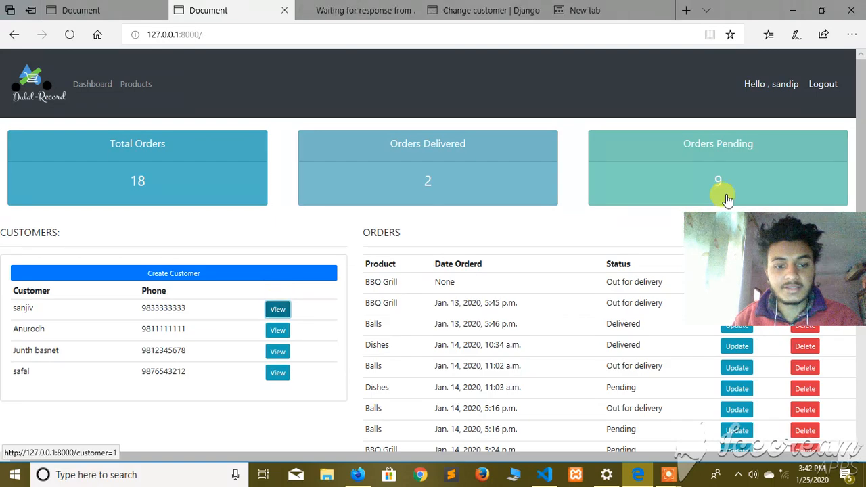
Start a new order for sanjiv with BBQ Grill as the first row's product.
{"action": "left_click", "coordinate": [276, 308]}
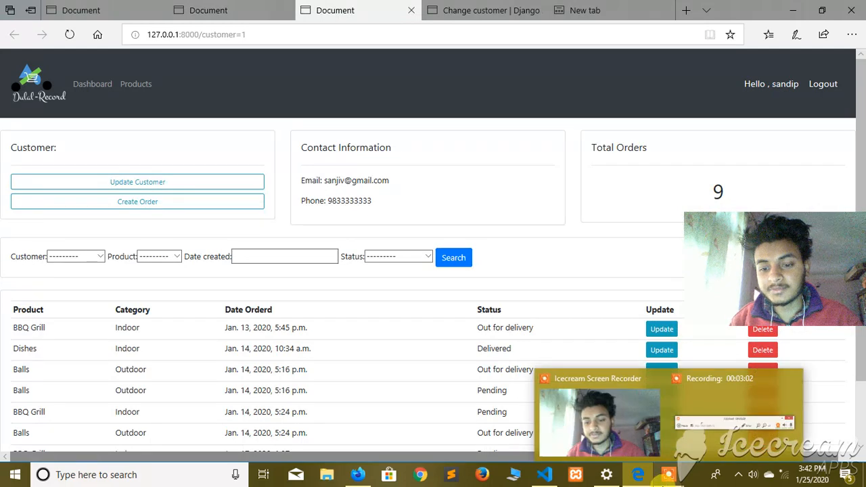
{"action": "left_click", "coordinate": [138, 201]}
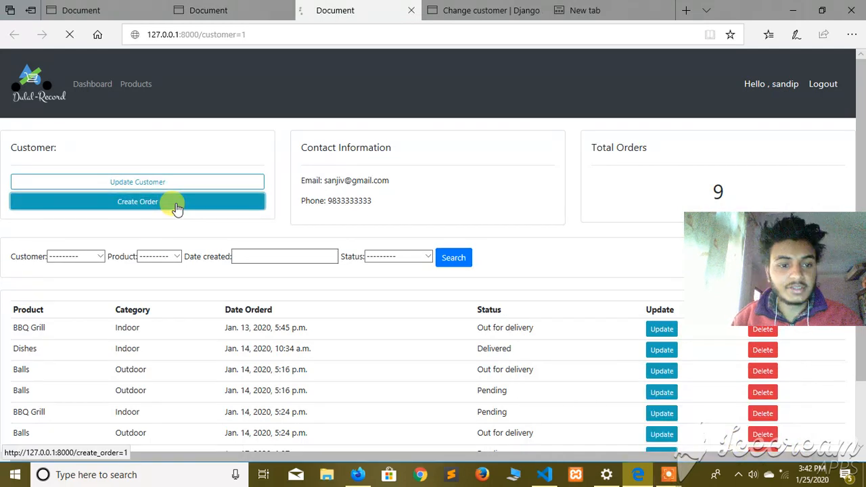
{"action": "left_click", "coordinate": [138, 200]}
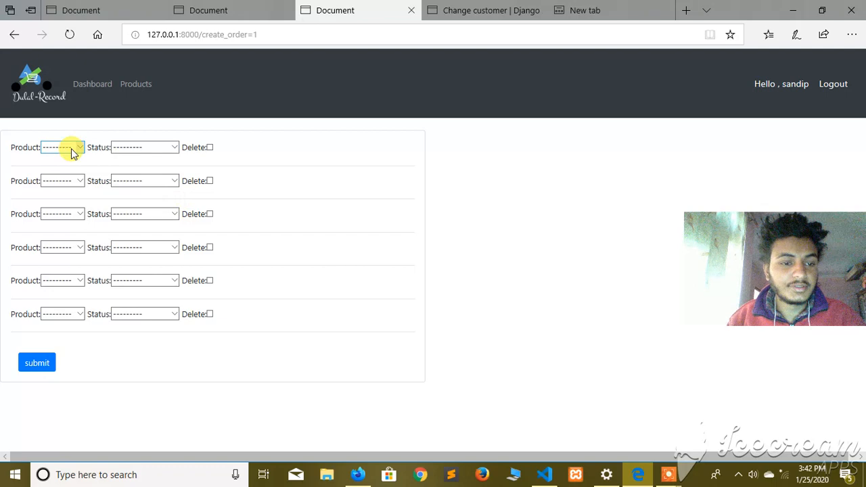
{"action": "left_click", "coordinate": [62, 146]}
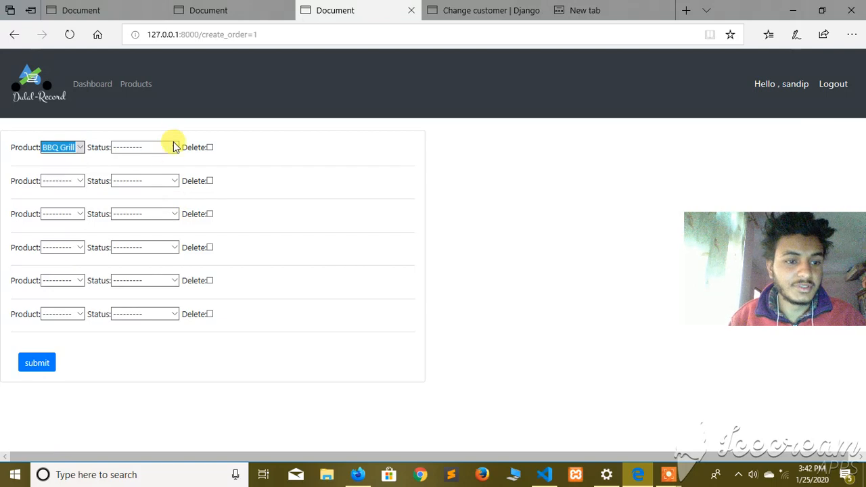
{"action": "mouse_move", "coordinate": [173, 176]}
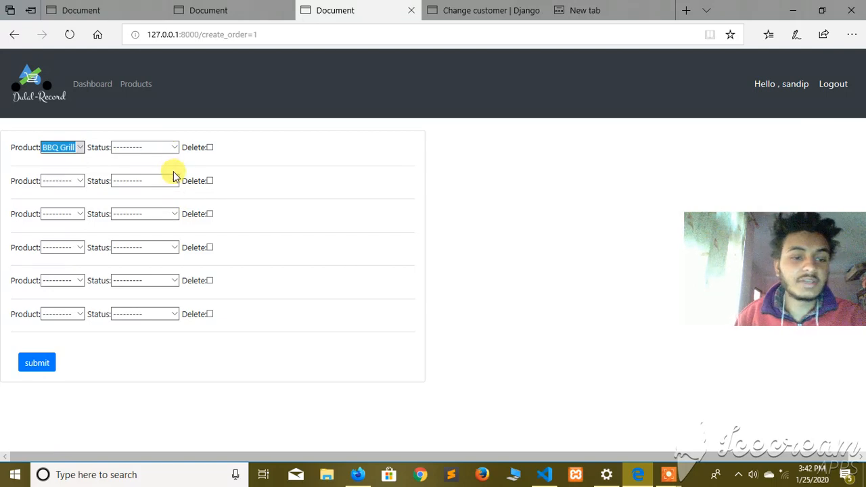
{"action": "mouse_move", "coordinate": [63, 76]}
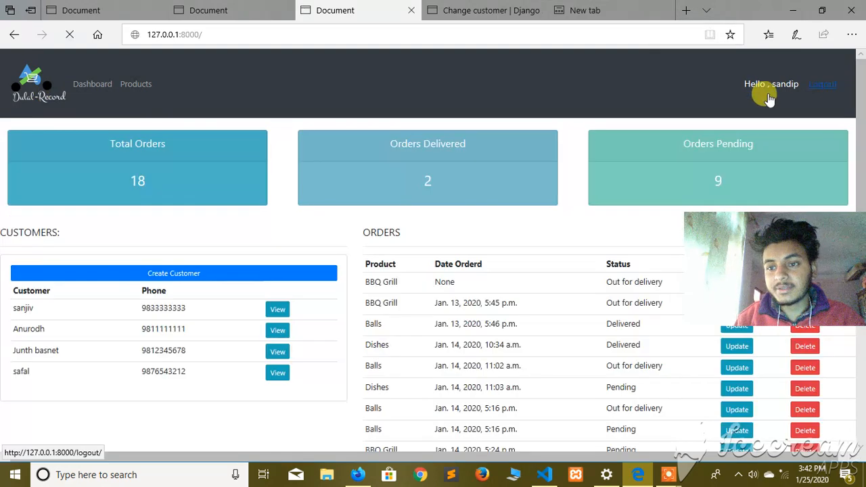
Log out of the admin account and sign in as customer punk.
{"action": "left_click", "coordinate": [823, 84]}
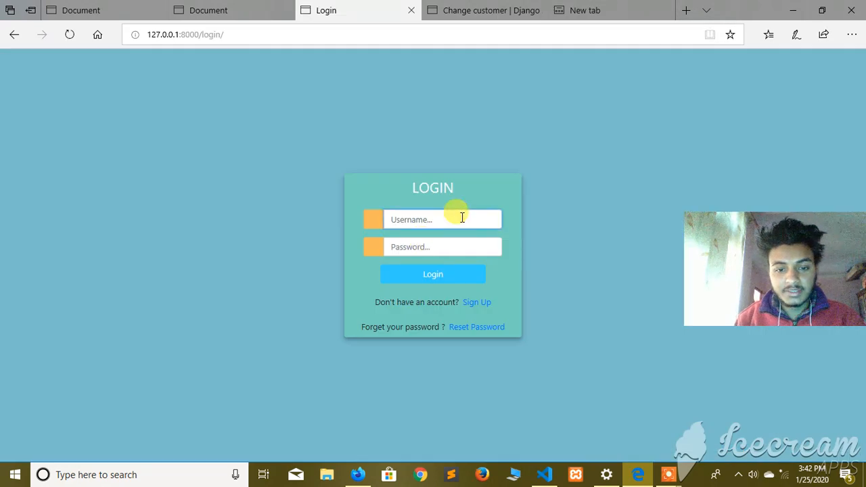
{"action": "type", "text": "punk"}
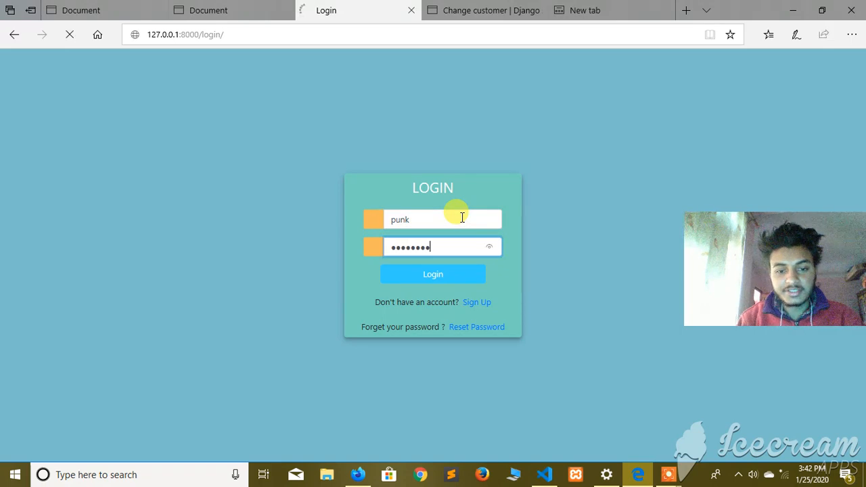
{"action": "left_click", "coordinate": [433, 274]}
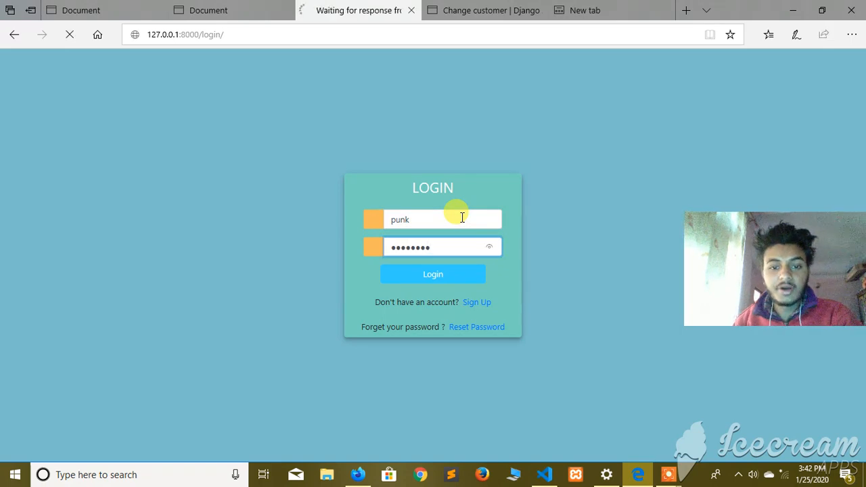
{"action": "left_click", "coordinate": [432, 273]}
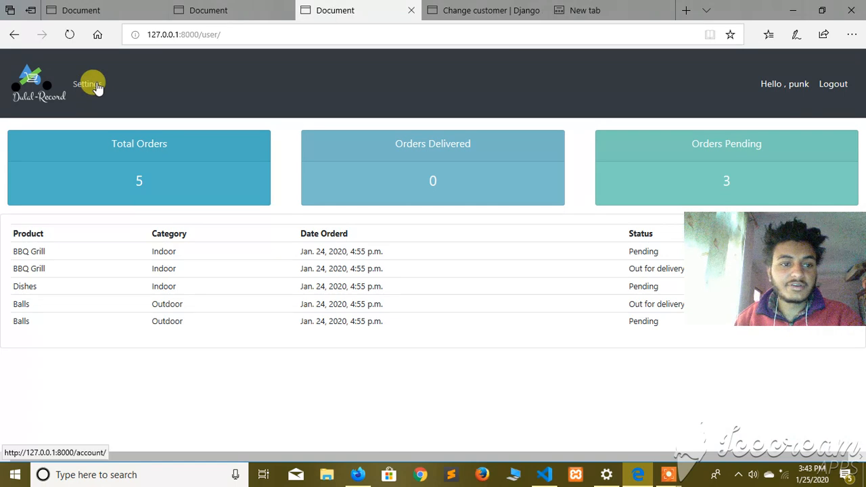
View punk's user page with its five orders and return to the address bar.
{"action": "left_click", "coordinate": [86, 84]}
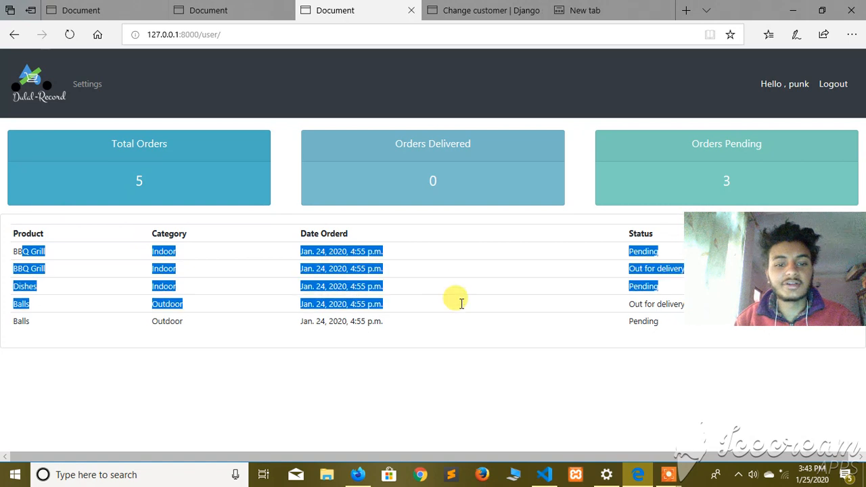
{"action": "left_click", "coordinate": [668, 473]}
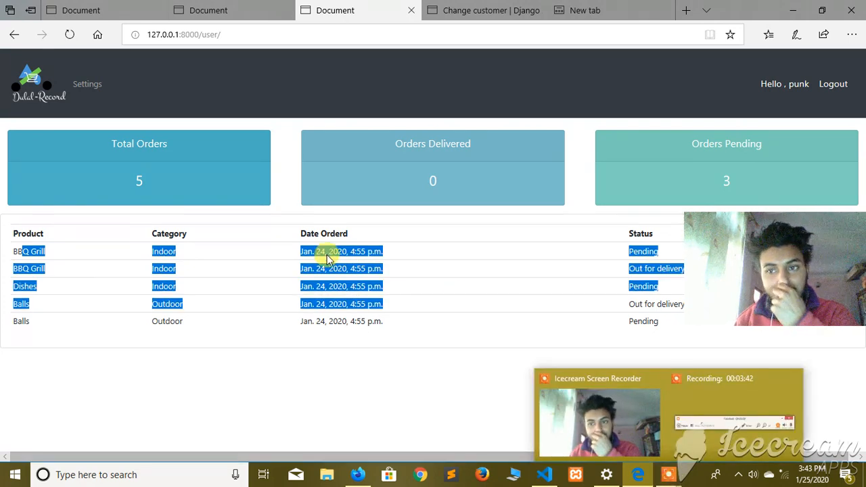
{"action": "left_click", "coordinate": [190, 35]}
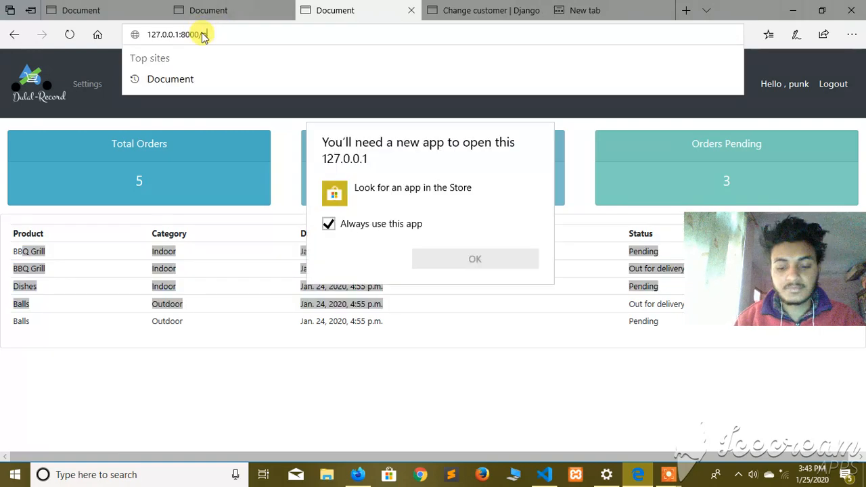
Visit /products as punk to see the not-authorized message, then head to /reset_password/.
{"action": "type", "text": "p"}
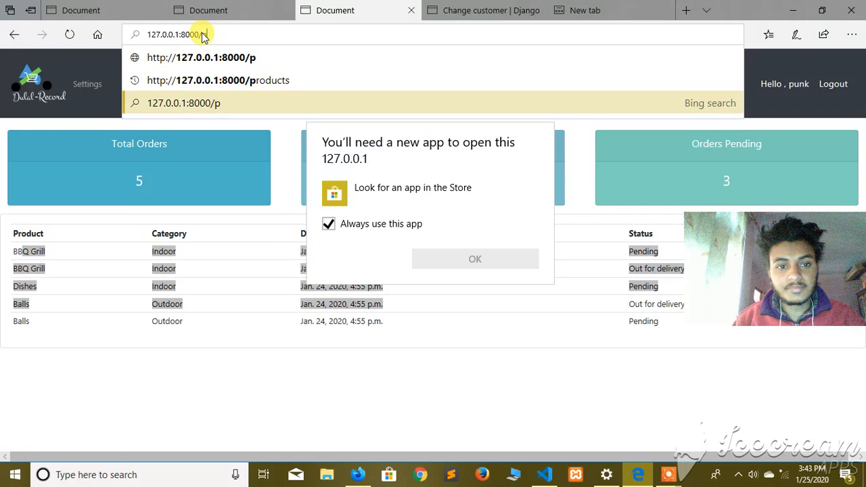
{"action": "left_click", "coordinate": [218, 80]}
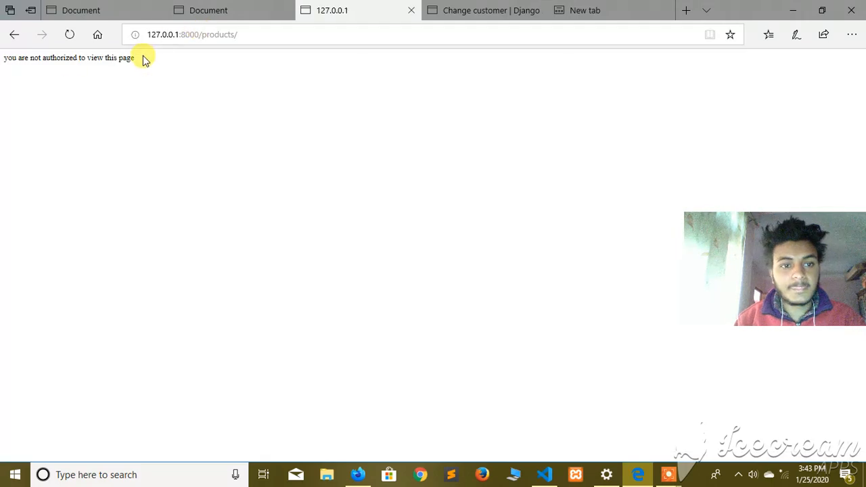
{"action": "left_click", "coordinate": [192, 35]}
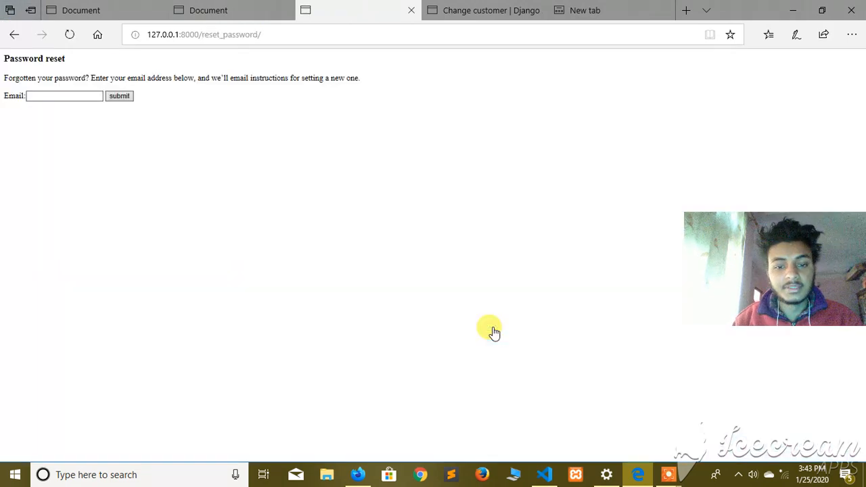
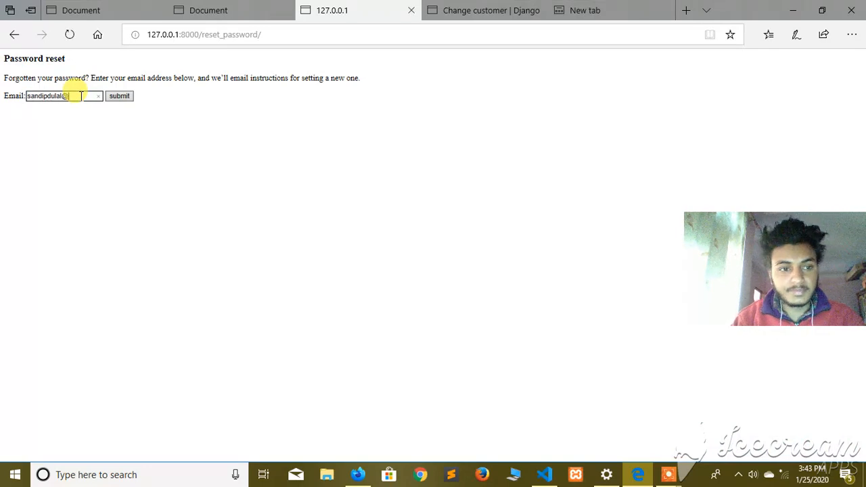
Request a password reset email for sandip's address, then view the Sign Up form and server log.
{"action": "left_click", "coordinate": [119, 94]}
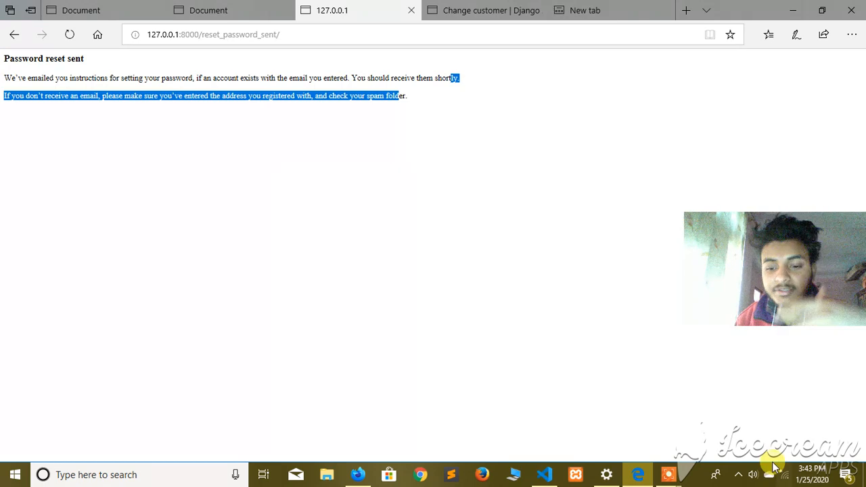
{"action": "mouse_move", "coordinate": [665, 473]}
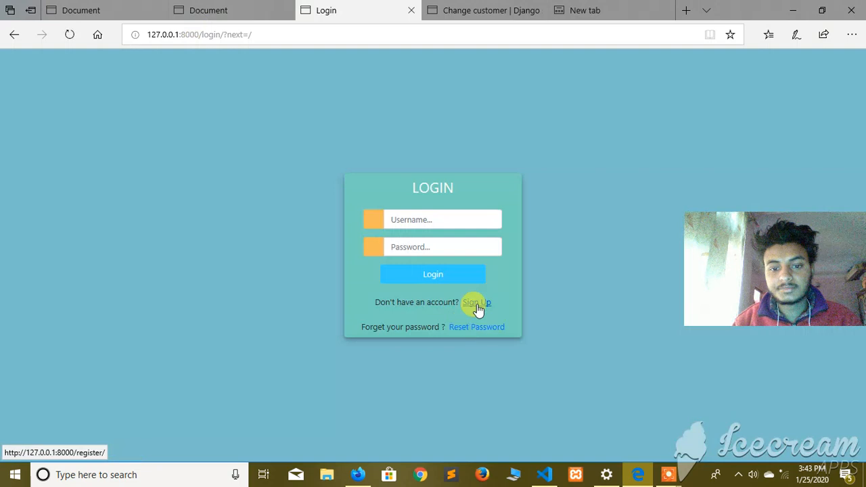
{"action": "left_click", "coordinate": [476, 301]}
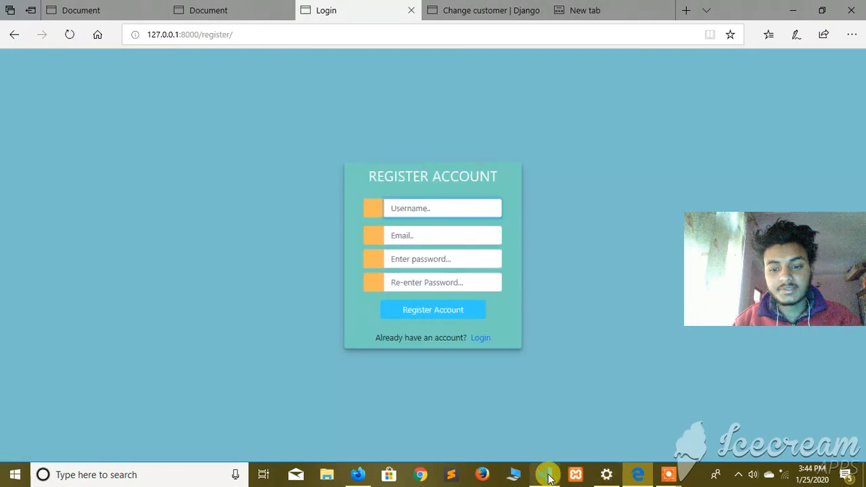
{"action": "left_click", "coordinate": [543, 473]}
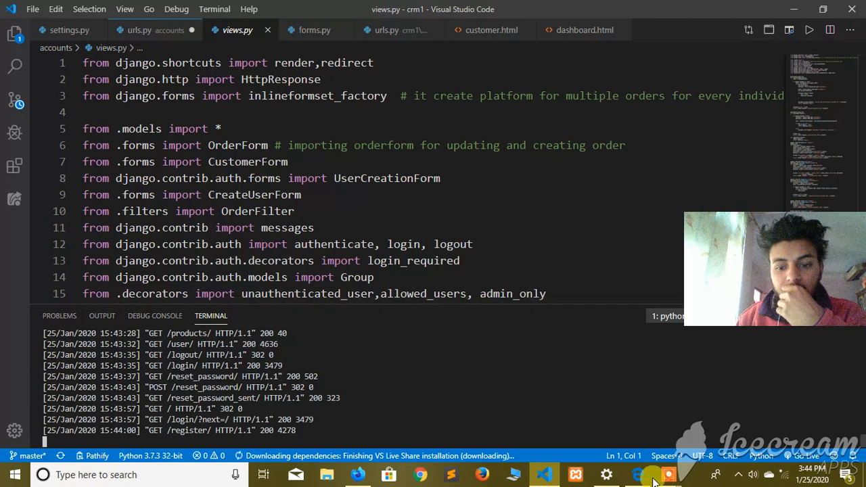
Return from the VS Code server log to the browser's registration form.
{"action": "left_click", "coordinate": [668, 474]}
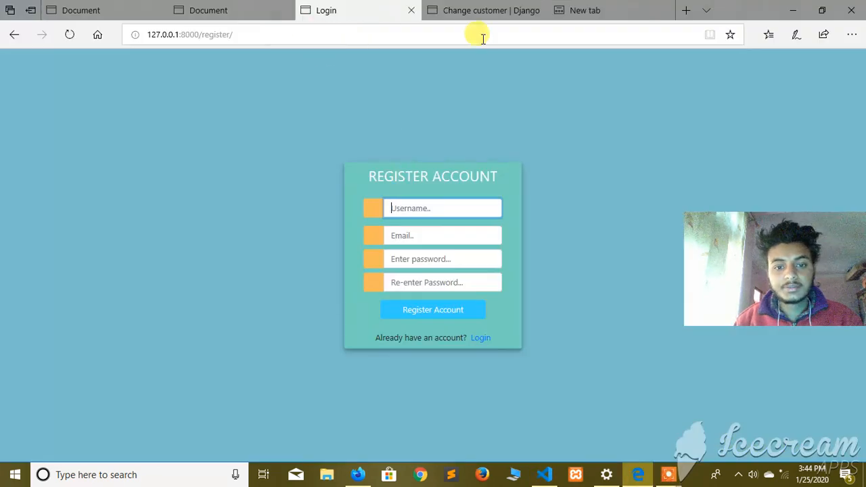
{"action": "left_click", "coordinate": [484, 11]}
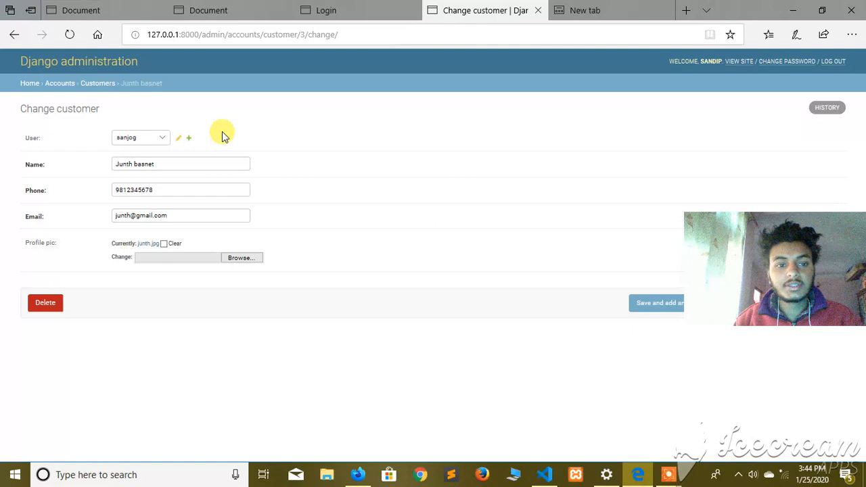
{"action": "mouse_move", "coordinate": [305, 227]}
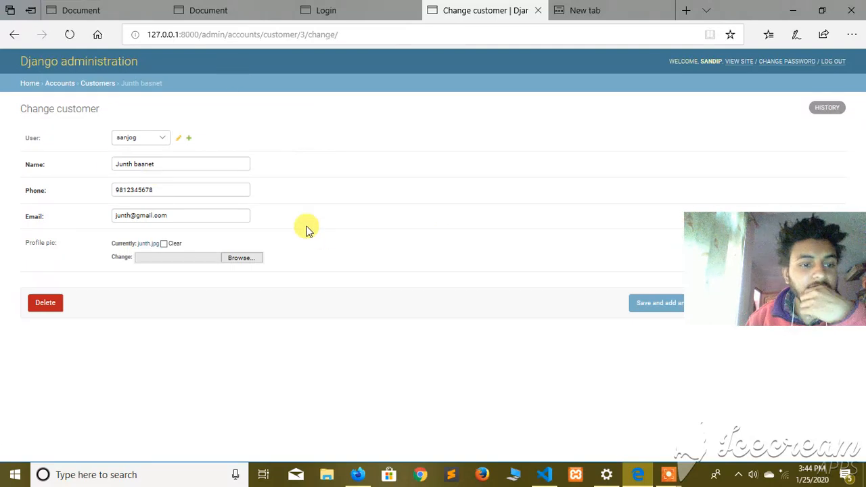
{"action": "mouse_move", "coordinate": [472, 301]}
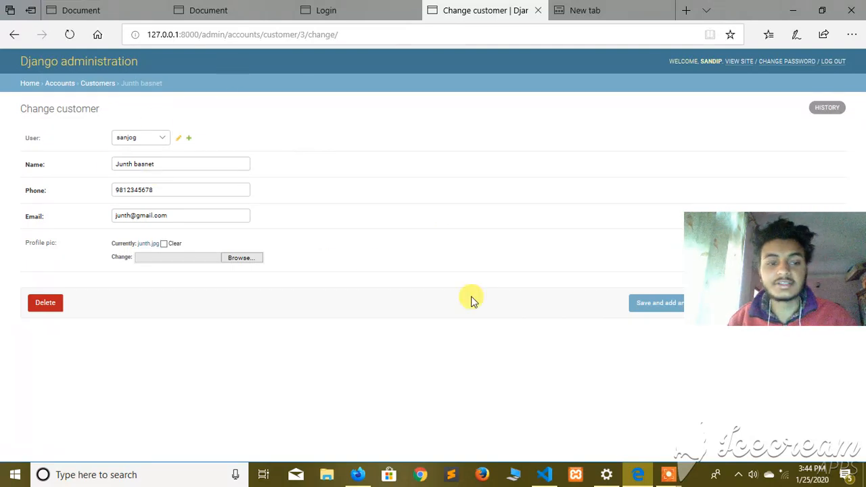